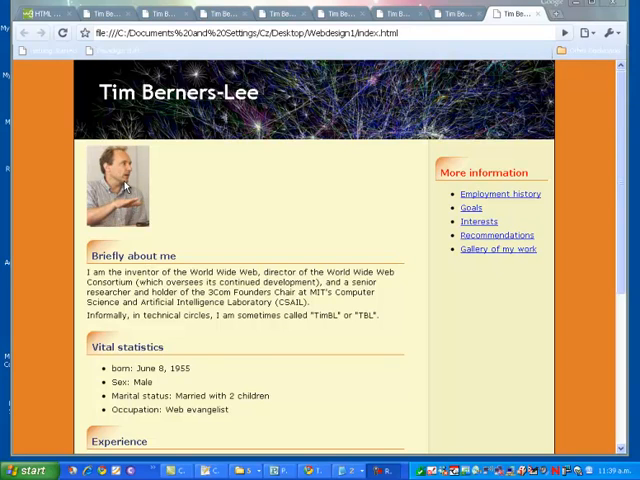
mouse_move(133, 190)
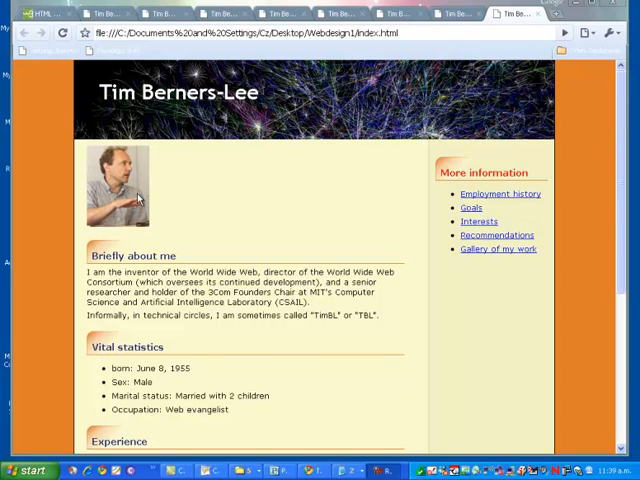
mouse_move(135, 185)
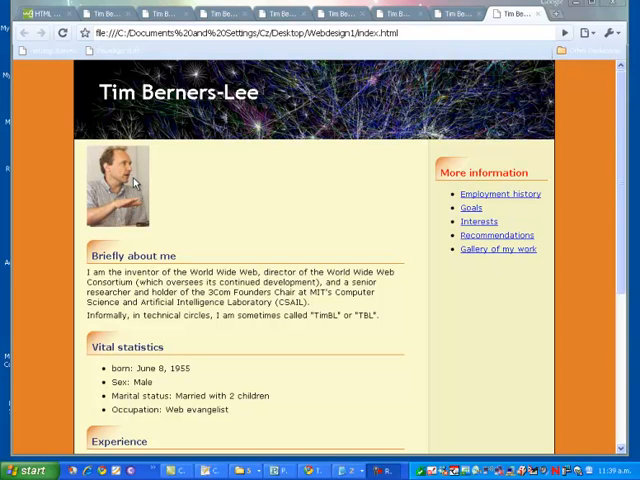
mouse_move(140, 170)
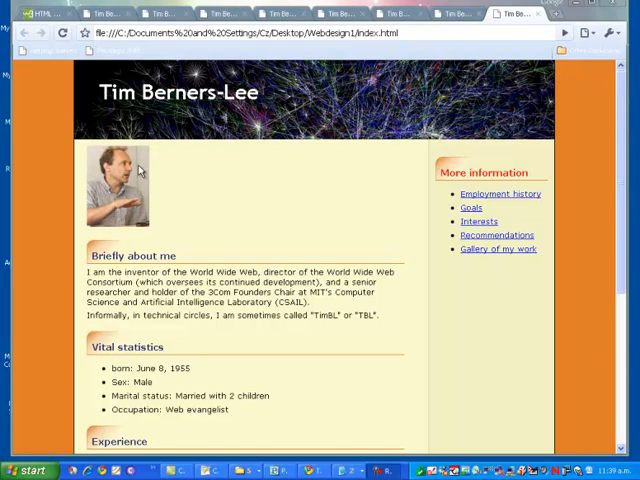
mouse_move(165, 173)
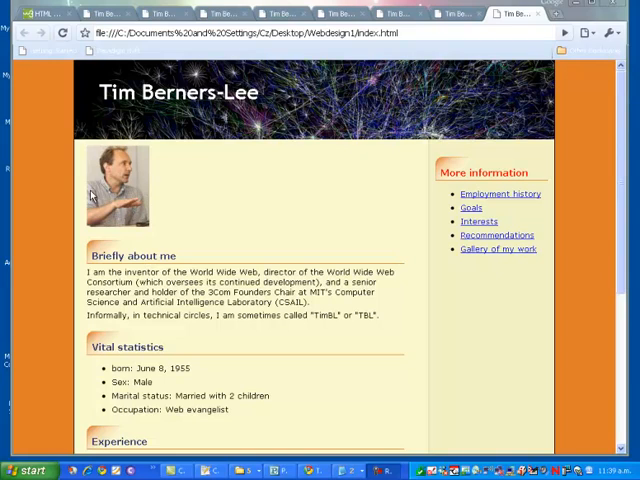
mouse_move(145, 167)
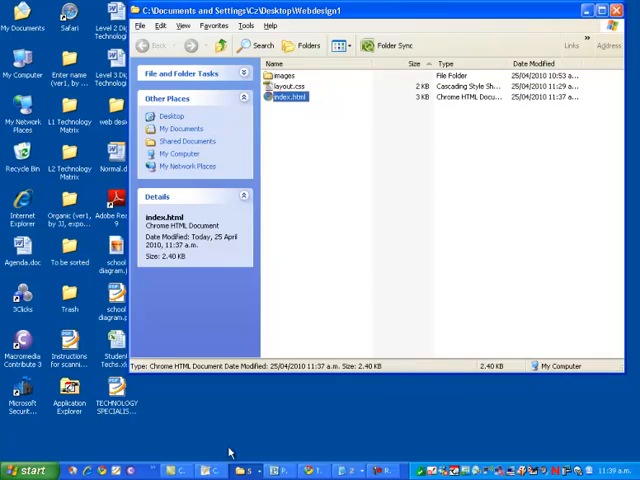
- Open index.html from the Webdesign1 folder in Notepad++ to view the portrait's img tag
double_click(290, 97)
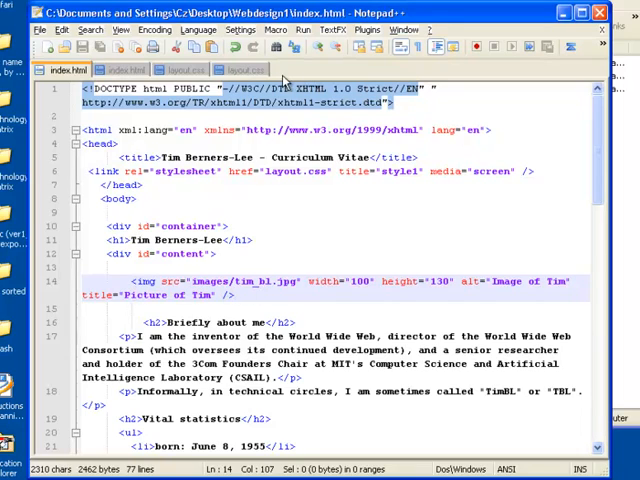
mouse_move(245, 69)
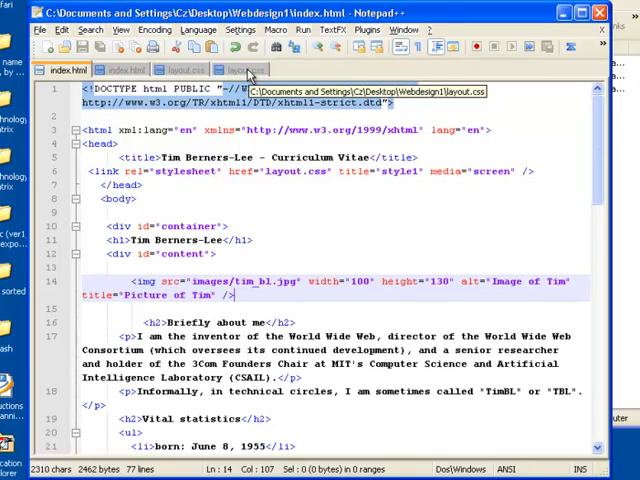
- Add the img rule at the end of layout.css and remove the indentation before its selector
left_click(243, 69)
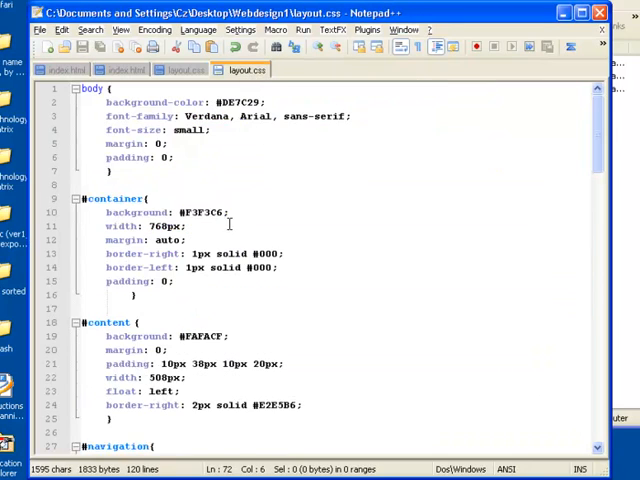
scroll("down", 3)
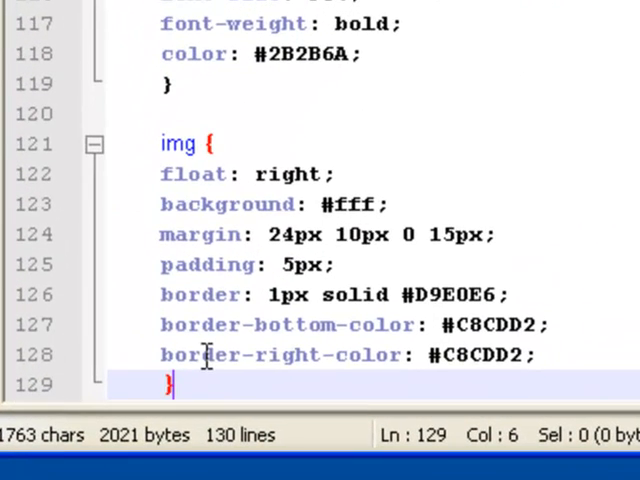
left_click(165, 144)
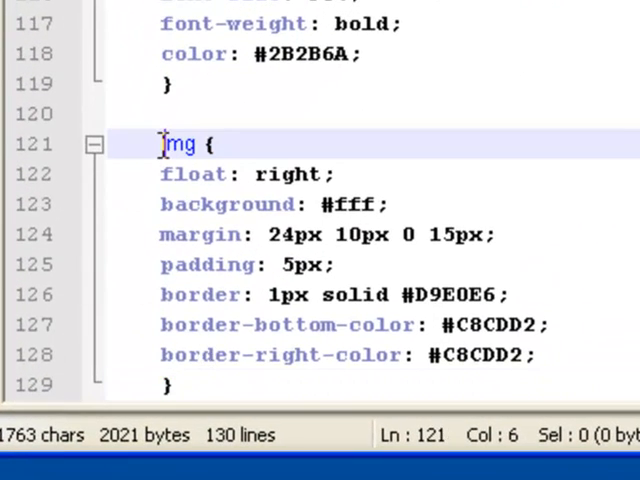
double_click(178, 144)
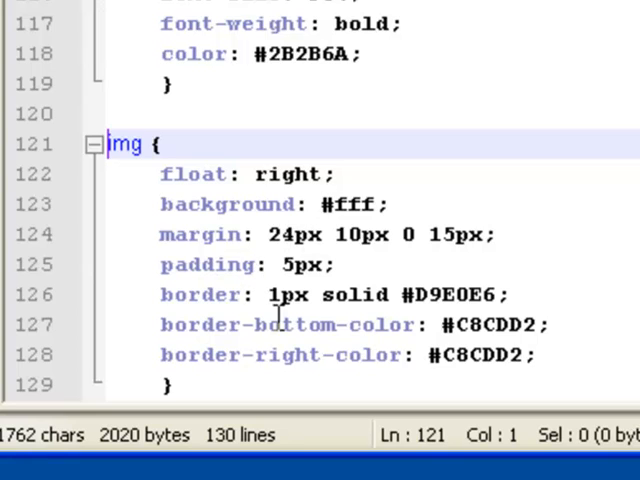
mouse_move(265, 325)
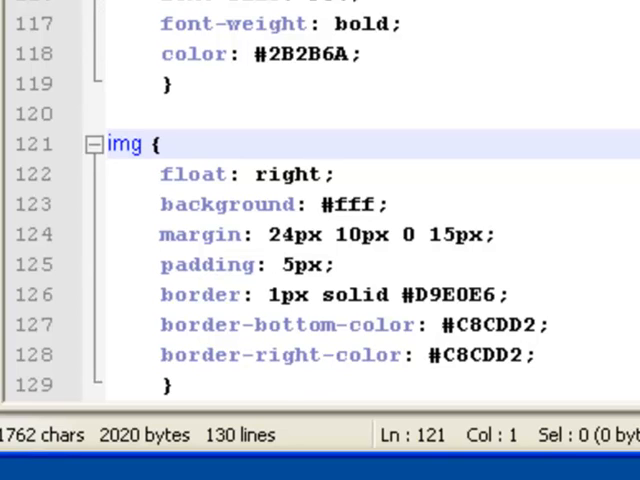
left_click(107, 144)
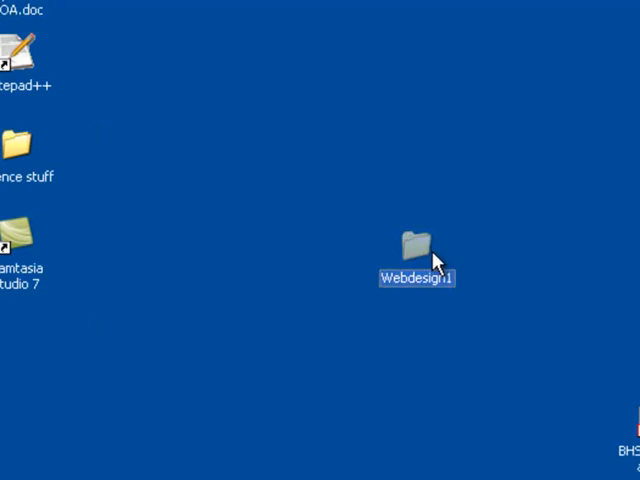
- Open index.html from the desktop Webdesign1 folder in Chrome
double_click(410, 245)
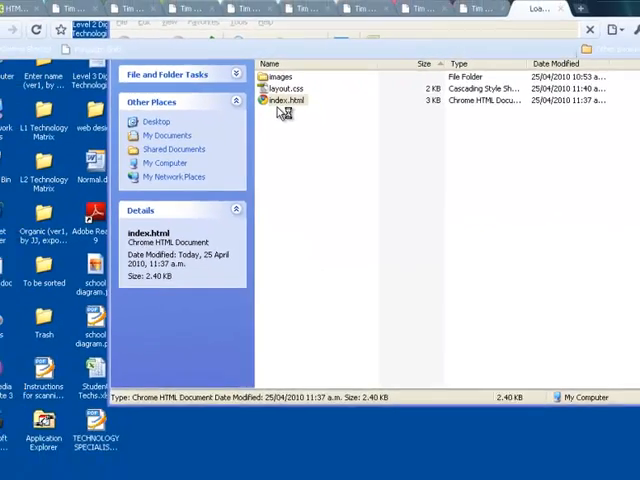
double_click(288, 100)
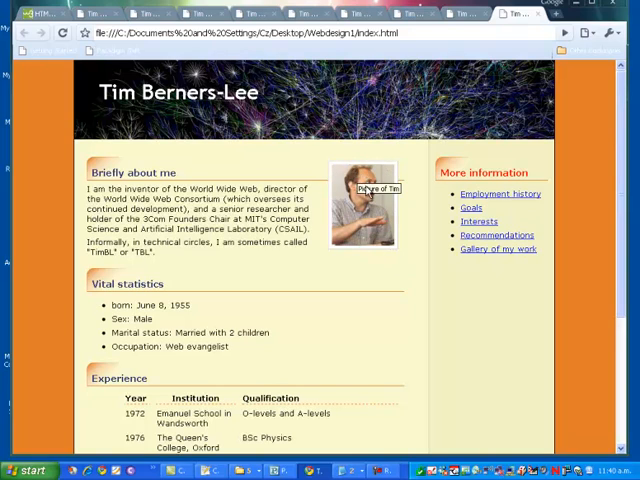
mouse_move(358, 253)
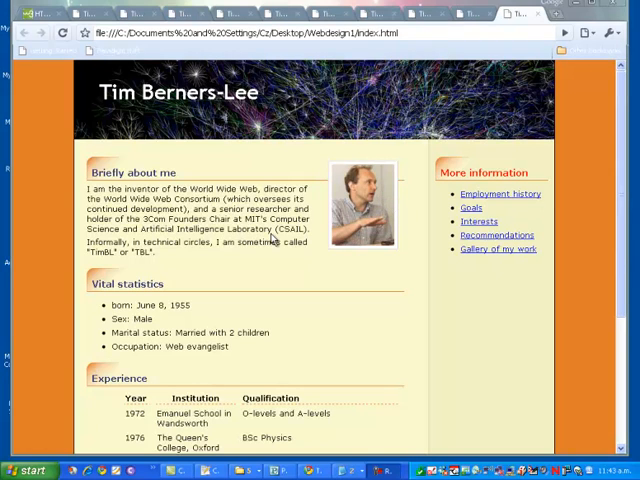
mouse_move(288, 460)
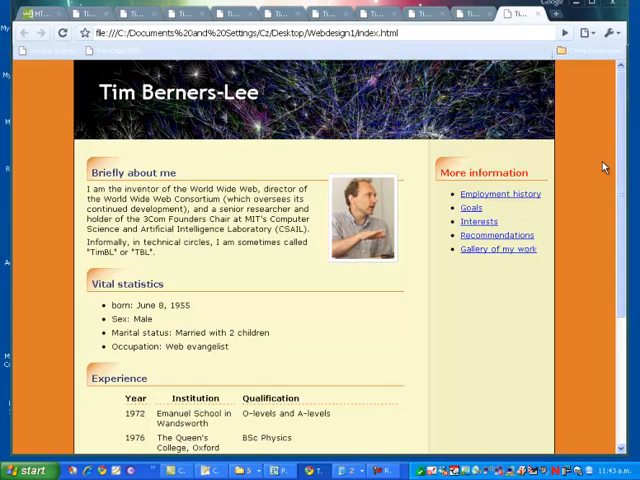
mouse_move(378, 95)
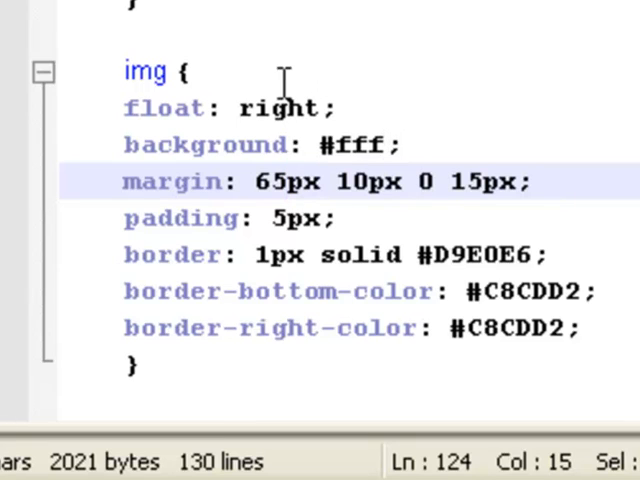
- Change the img rule's float value from right to left
double_click(278, 108)
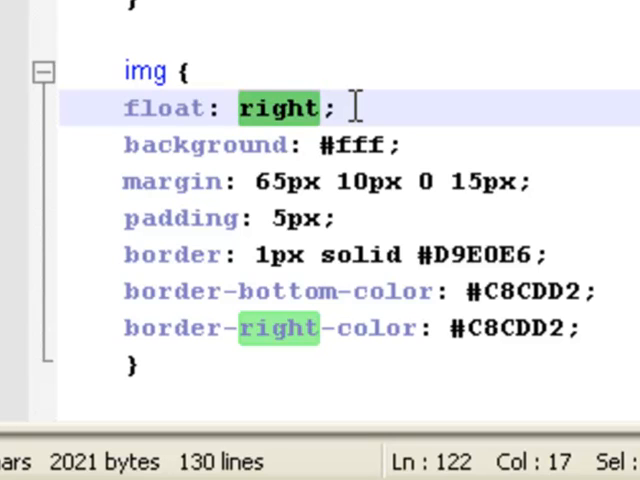
type("le")
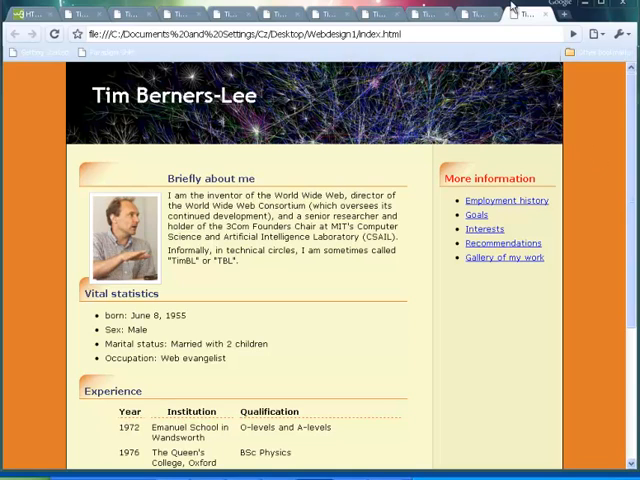
mouse_move(72, 296)
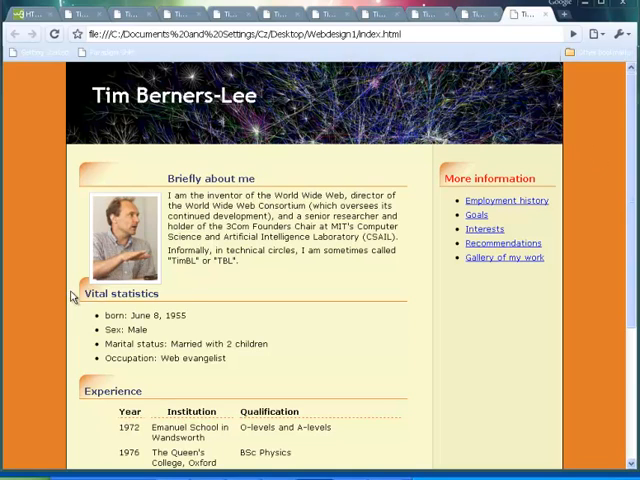
mouse_move(103, 289)
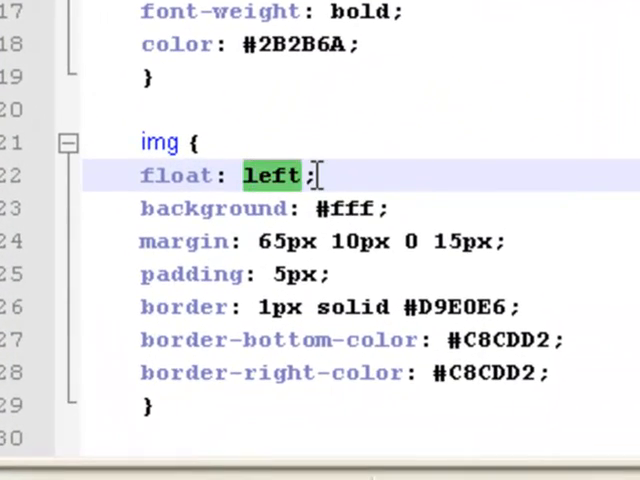
- Replace 'left' with 'right' in the img rule's float declaration
type("right")
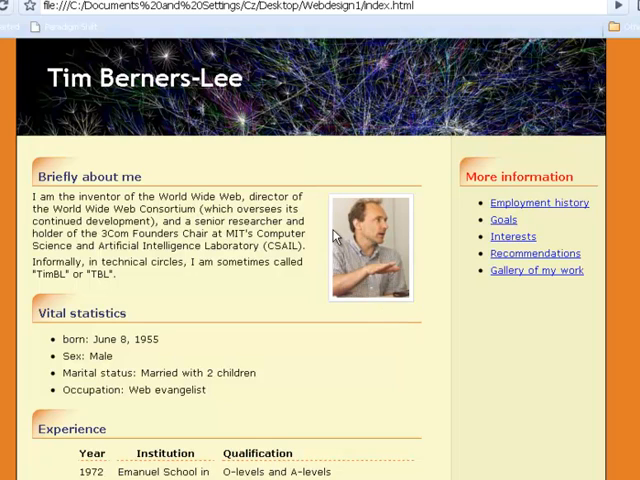
mouse_move(387, 278)
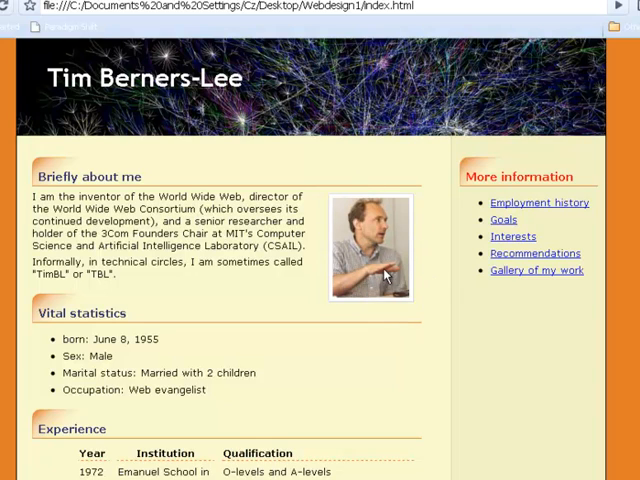
mouse_move(12, 57)
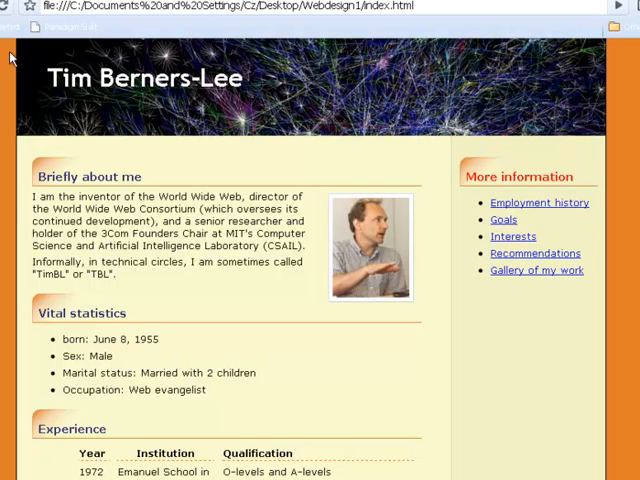
mouse_move(15, 15)
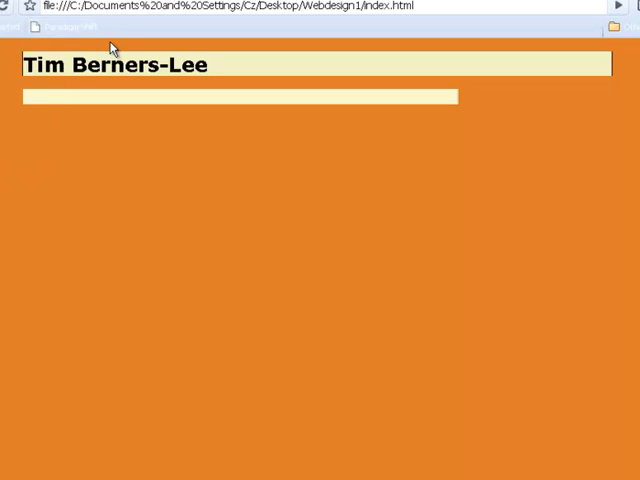
mouse_move(276, 124)
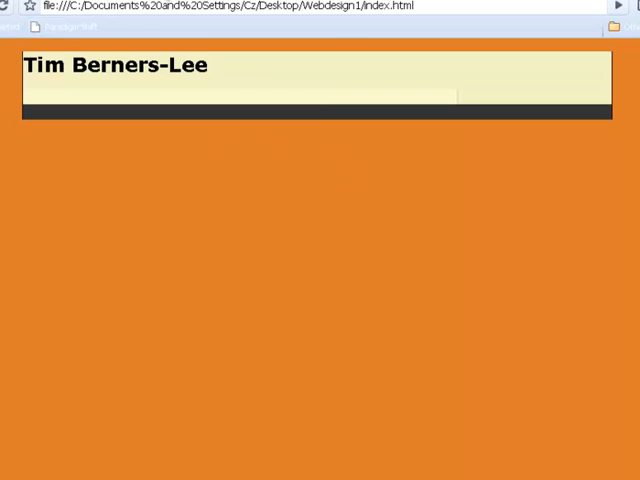
- Scroll the reloaded CV page to check the right-floated portrait beside Briefly about me
scroll("down", 3)
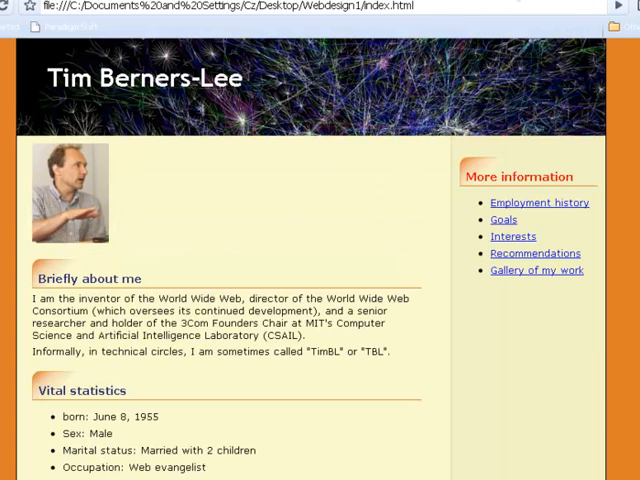
scroll("down", 3)
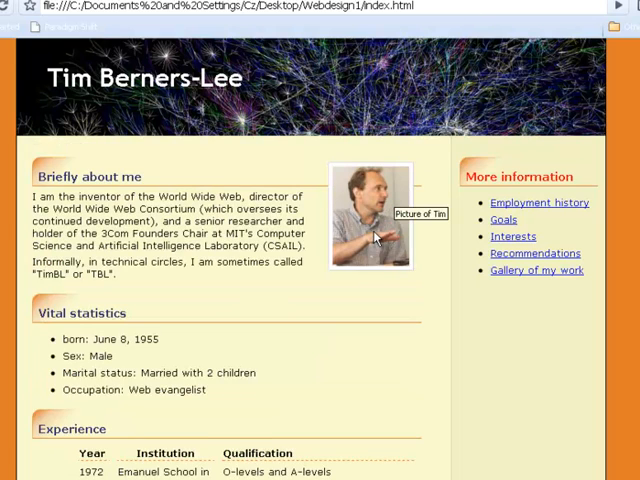
mouse_move(375, 235)
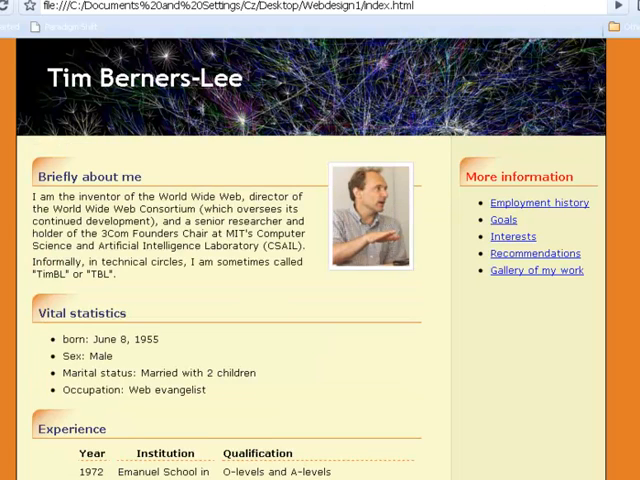